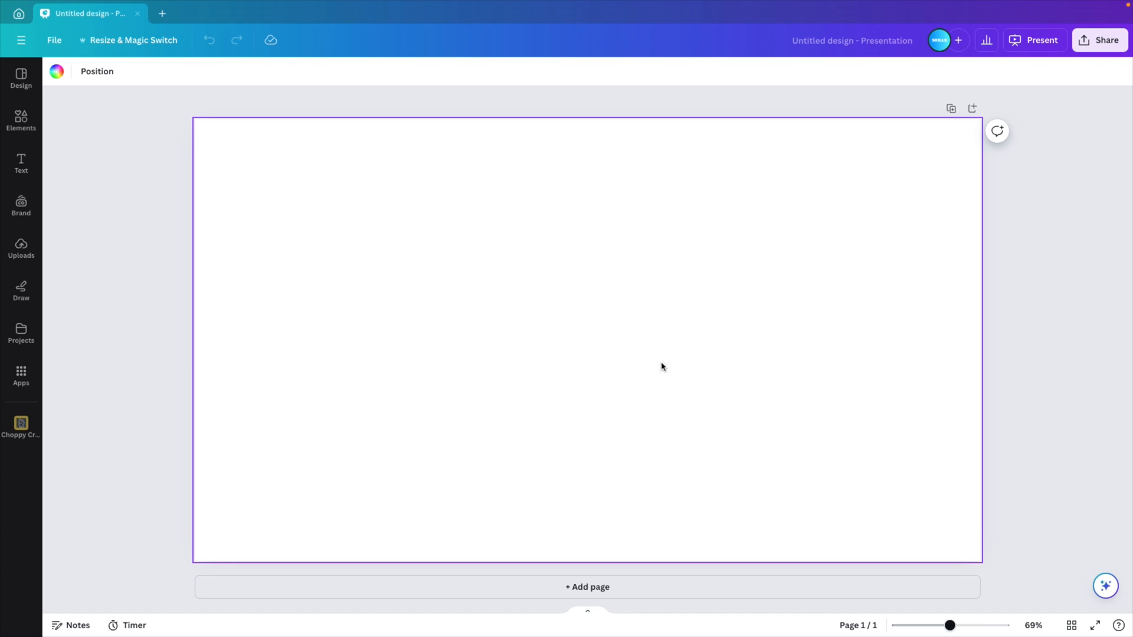
pyautogui.moveTo(385, 179)
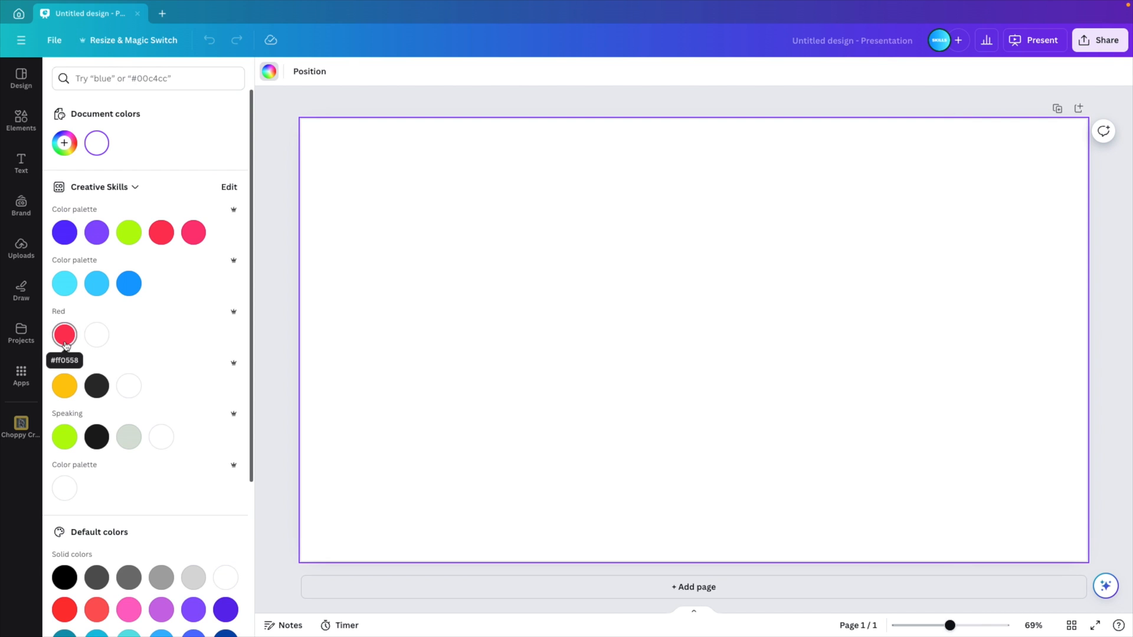
# Fill the slide background with the red swatch #FF0558
pyautogui.click(63, 333)
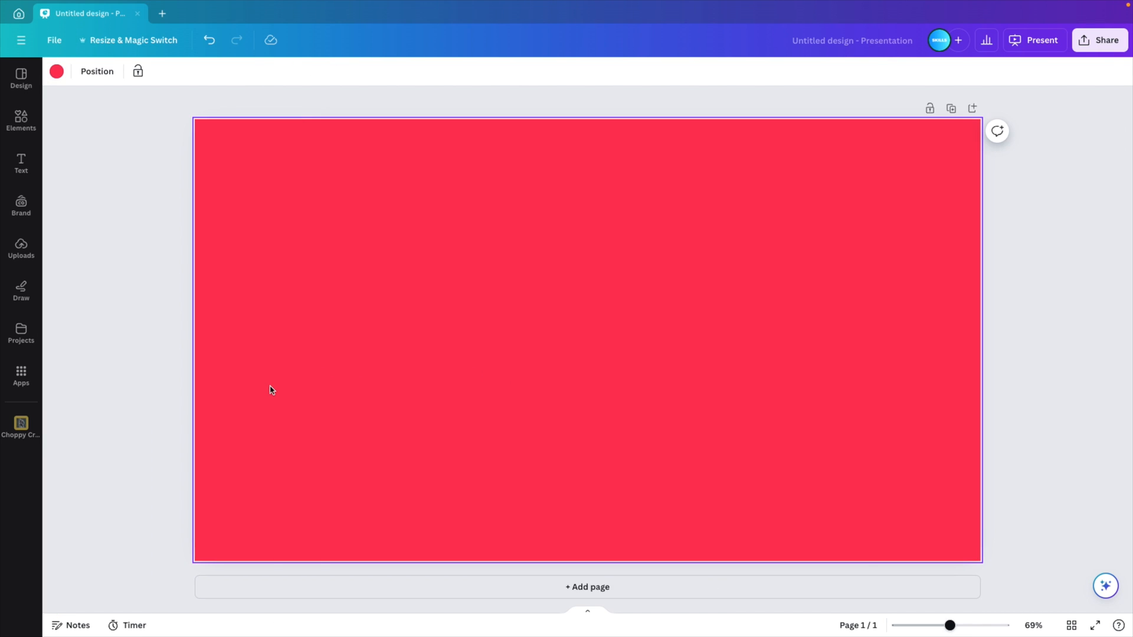
pyautogui.moveTo(322, 381)
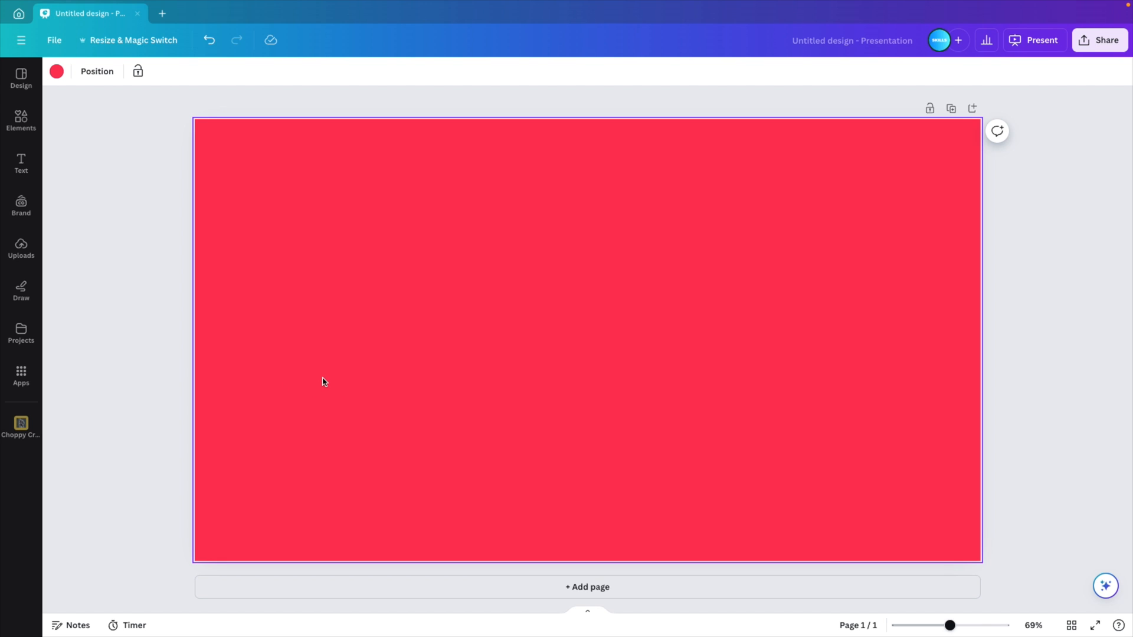
# Search Elements photos for 'dog sun' and add the surfing dog-in-sunglasses photo
pyautogui.click(22, 122)
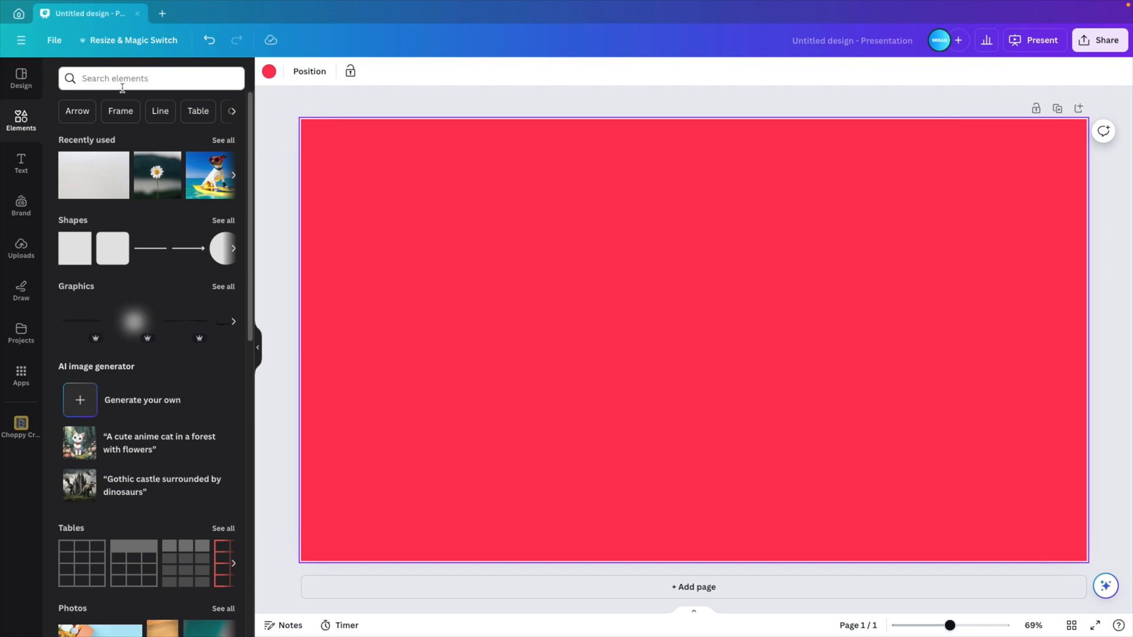
pyautogui.click(145, 78)
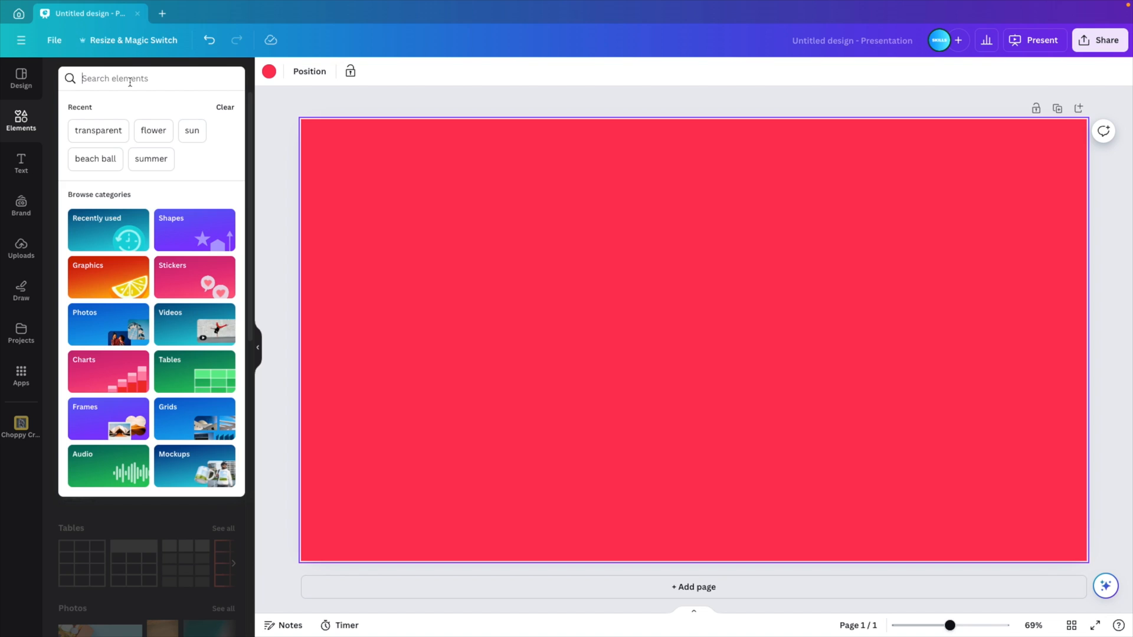
pyautogui.write('dog sunglasses')
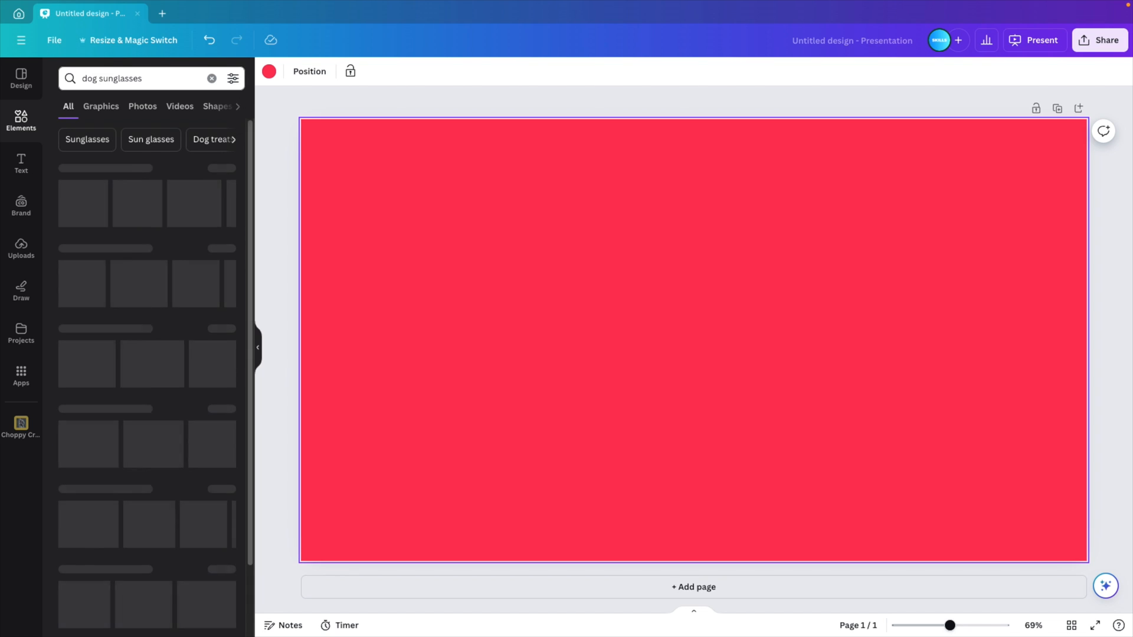
pyautogui.click(142, 107)
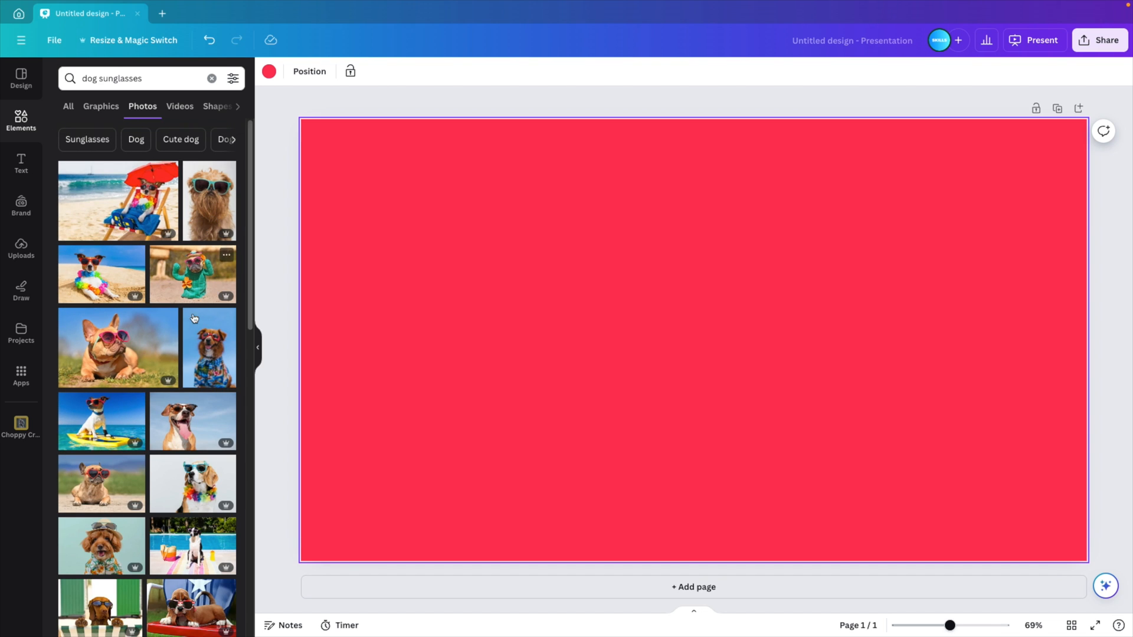
pyautogui.scroll(-3)
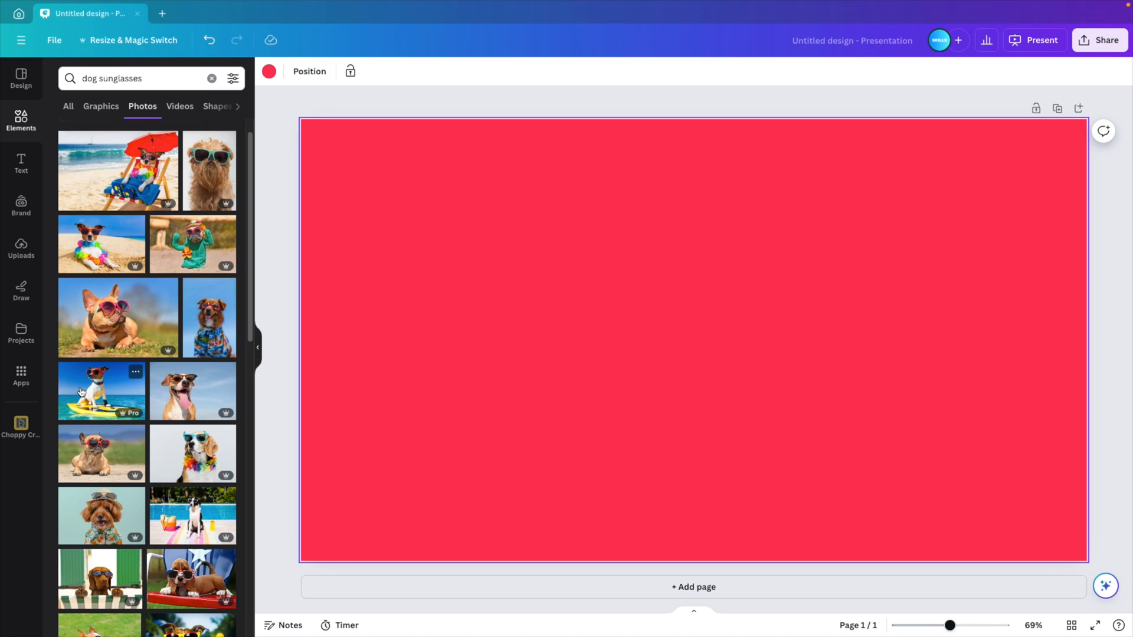
pyautogui.click(101, 390)
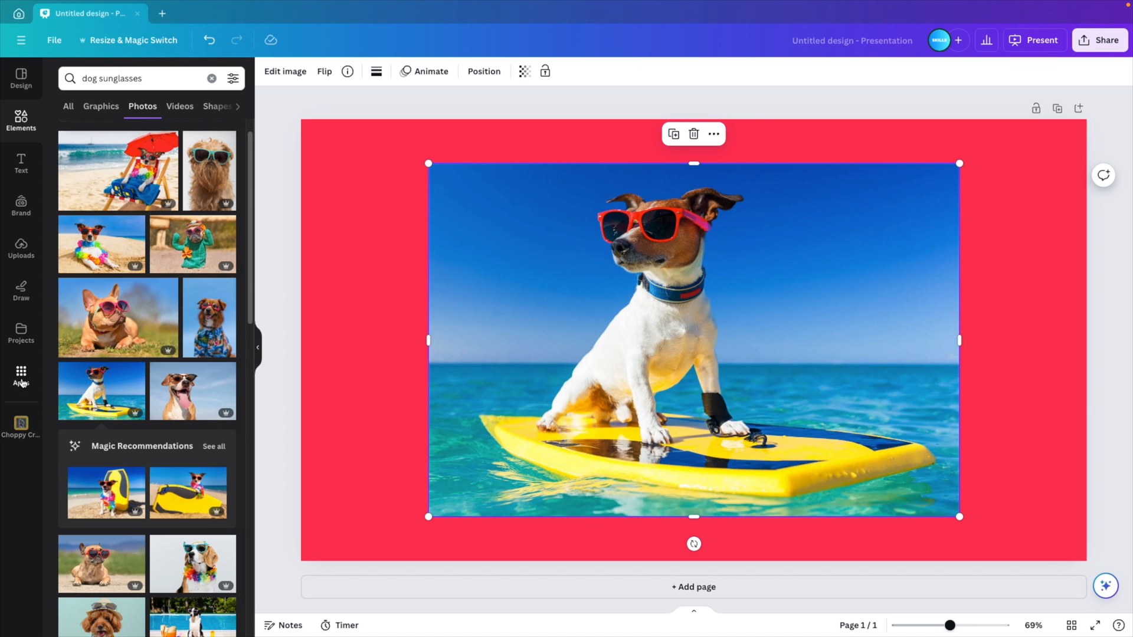
# Search Apps for 'chp' and launch the Choppy Crop app
pyautogui.click(21, 376)
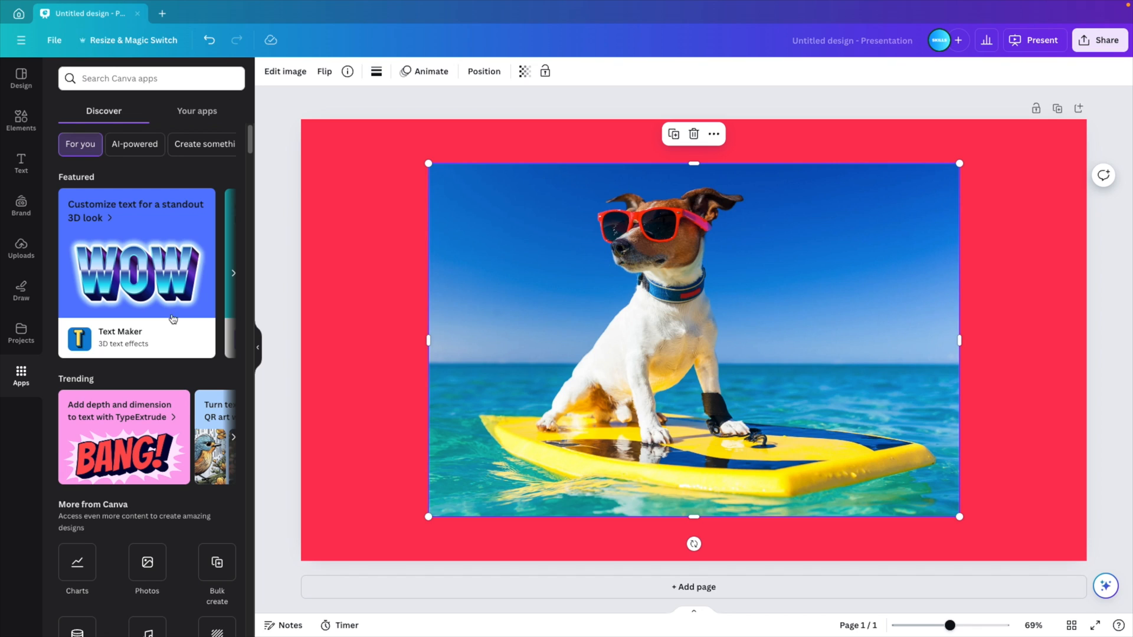
pyautogui.write('chp')
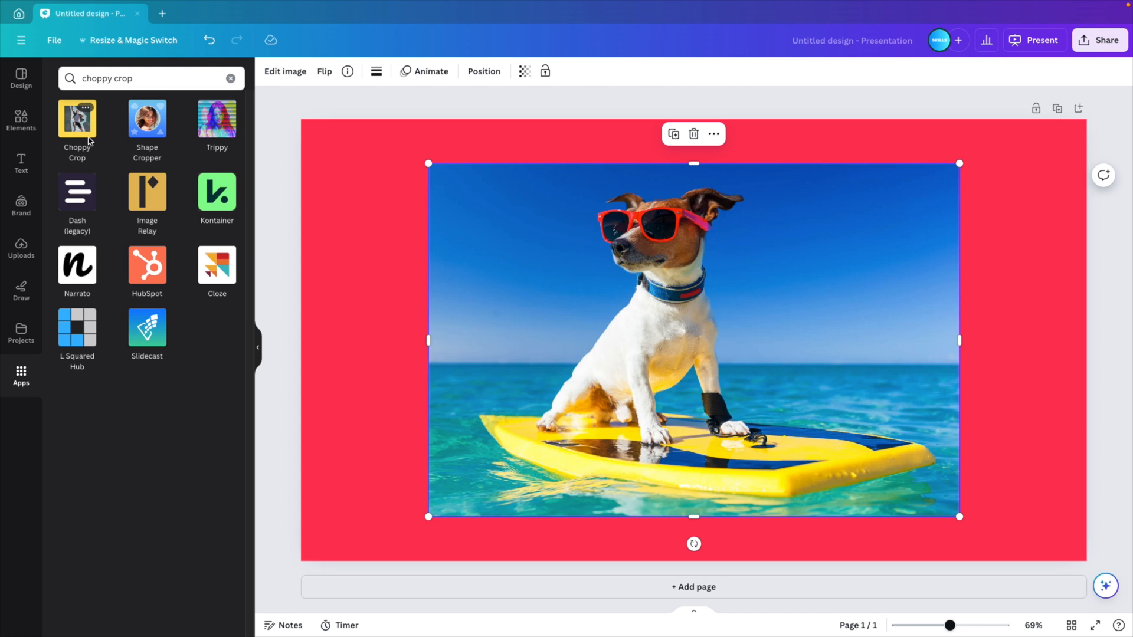
pyautogui.click(77, 119)
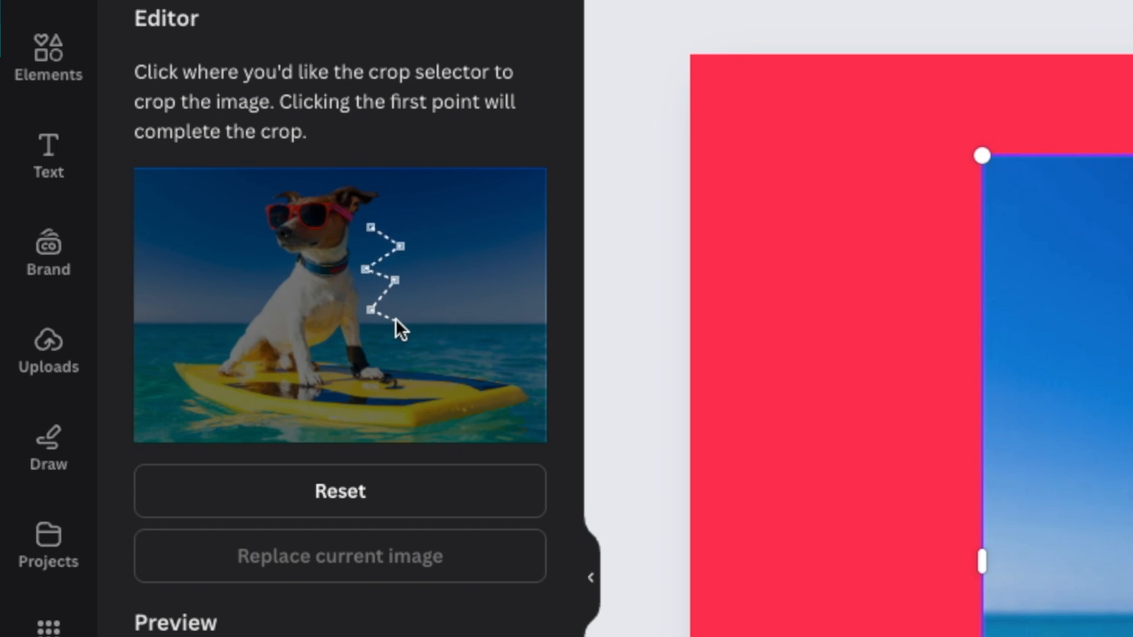
# Place jagged crop points beside the dog, toward the board and up its left side
pyautogui.click(455, 364)
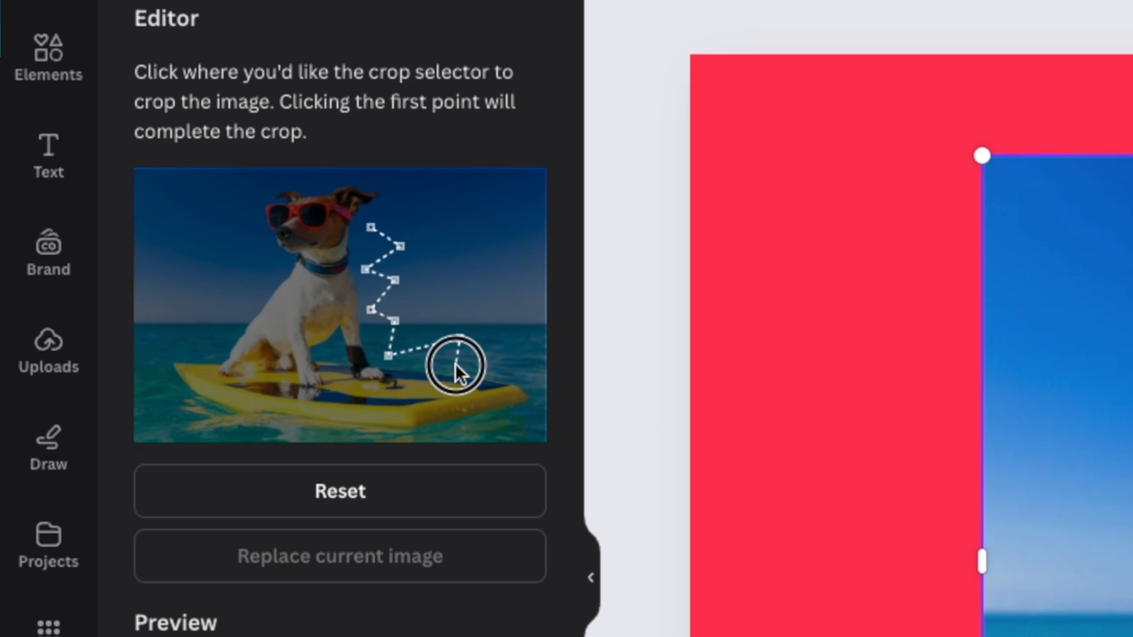
pyautogui.click(455, 369)
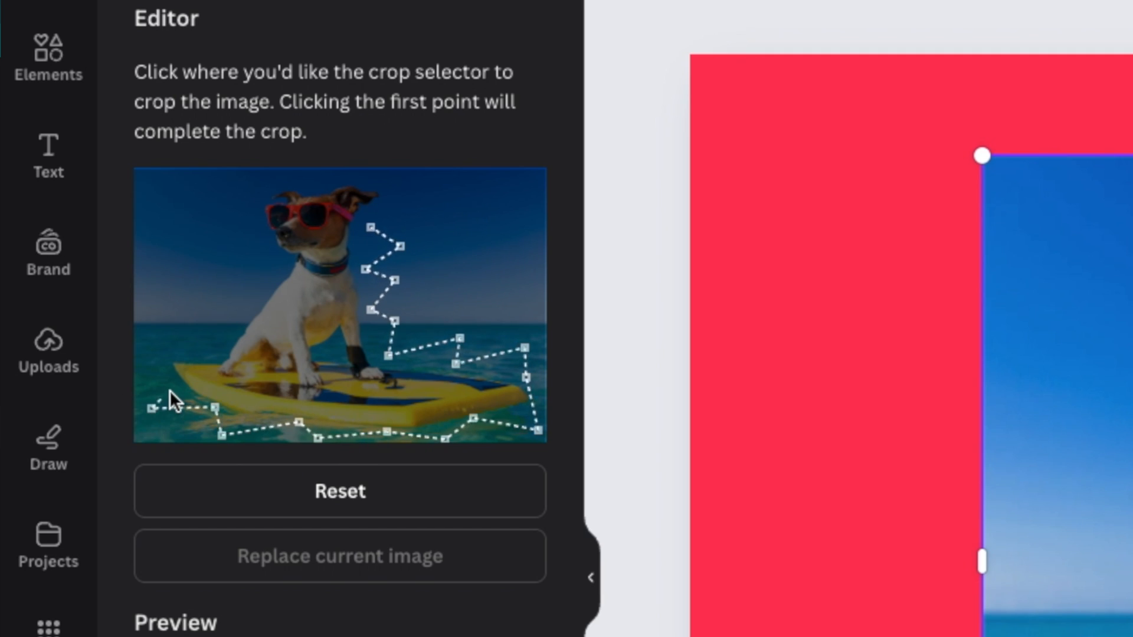
pyautogui.click(204, 299)
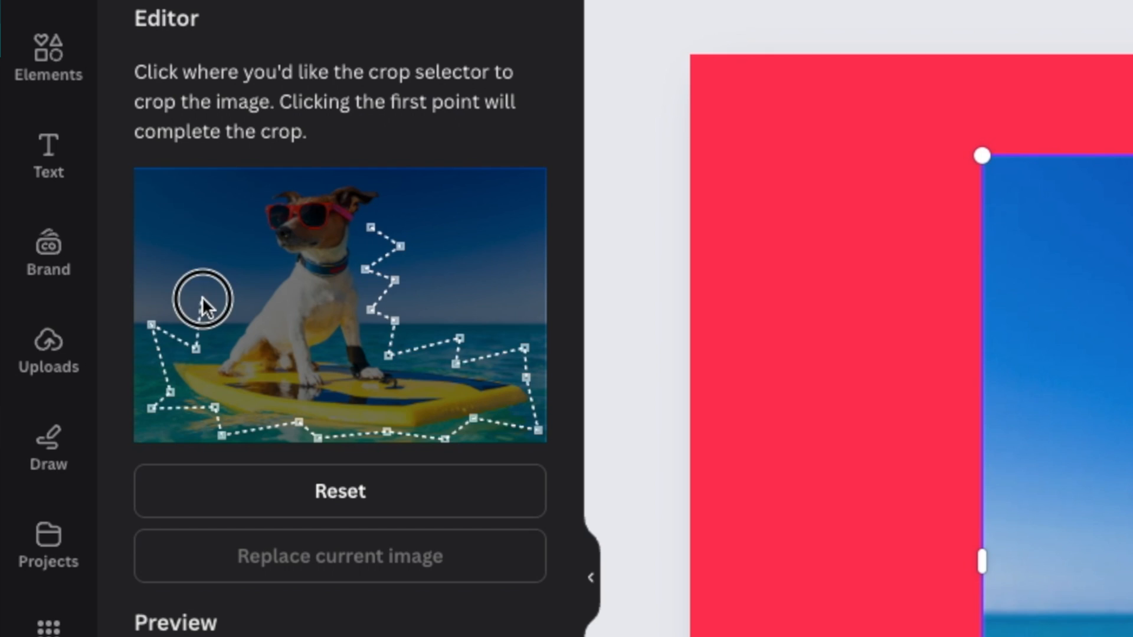
pyautogui.click(205, 303)
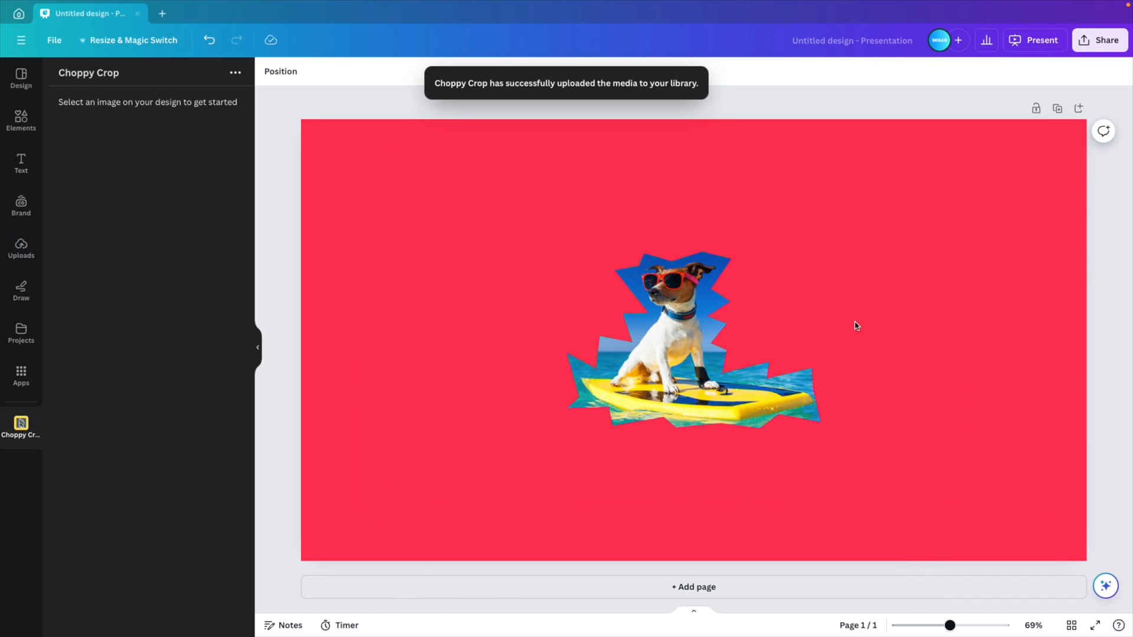
# Select the cropped jagged dog image on the slide
pyautogui.click(686, 339)
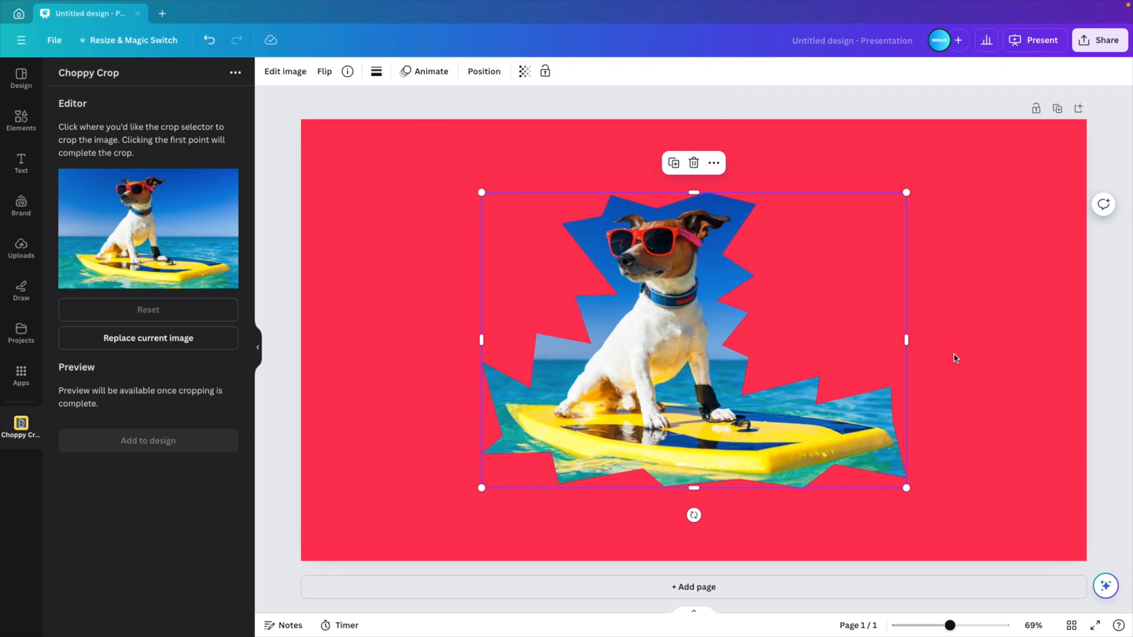
pyautogui.moveTo(731, 394)
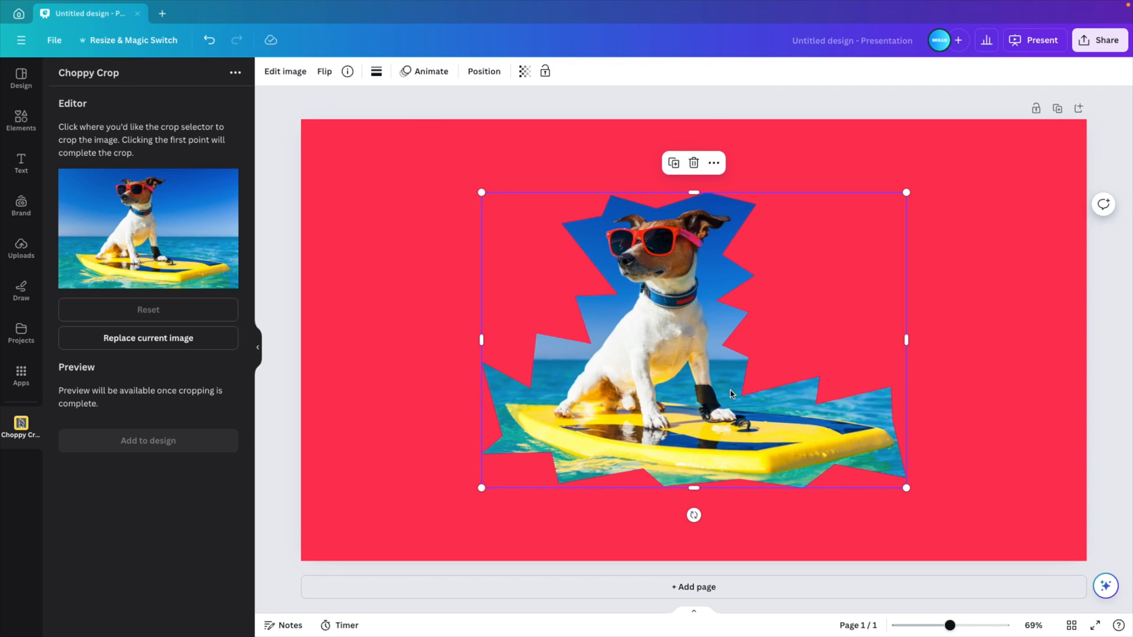
# Apply a white (#FFFFFF) Outline shadow effect at size about 55 to the cutout
pyautogui.click(284, 71)
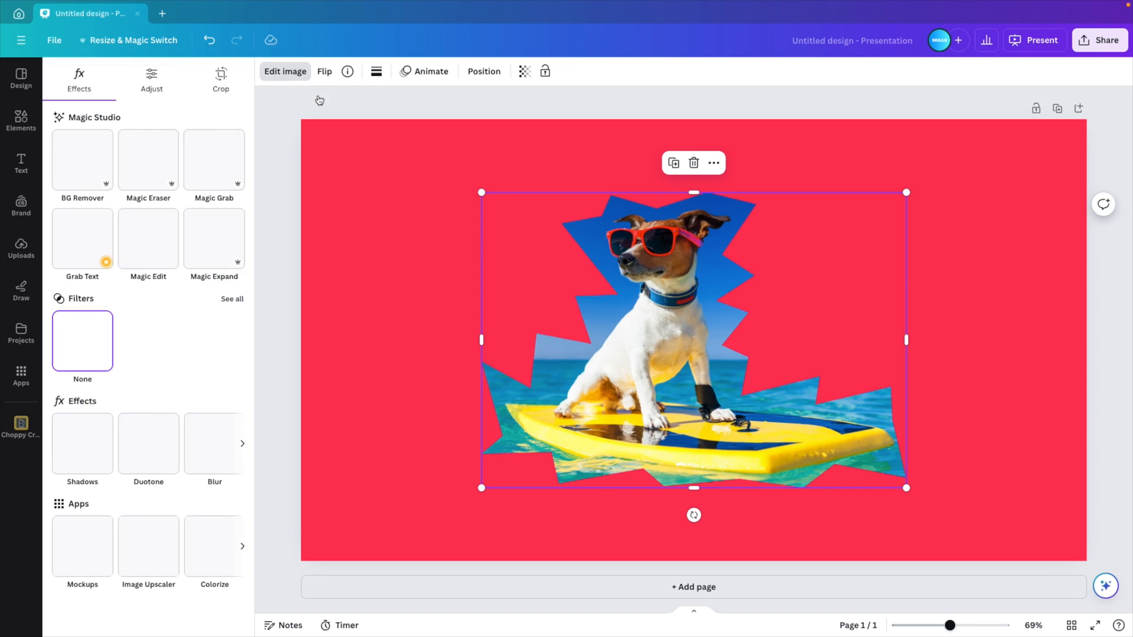
pyautogui.click(81, 443)
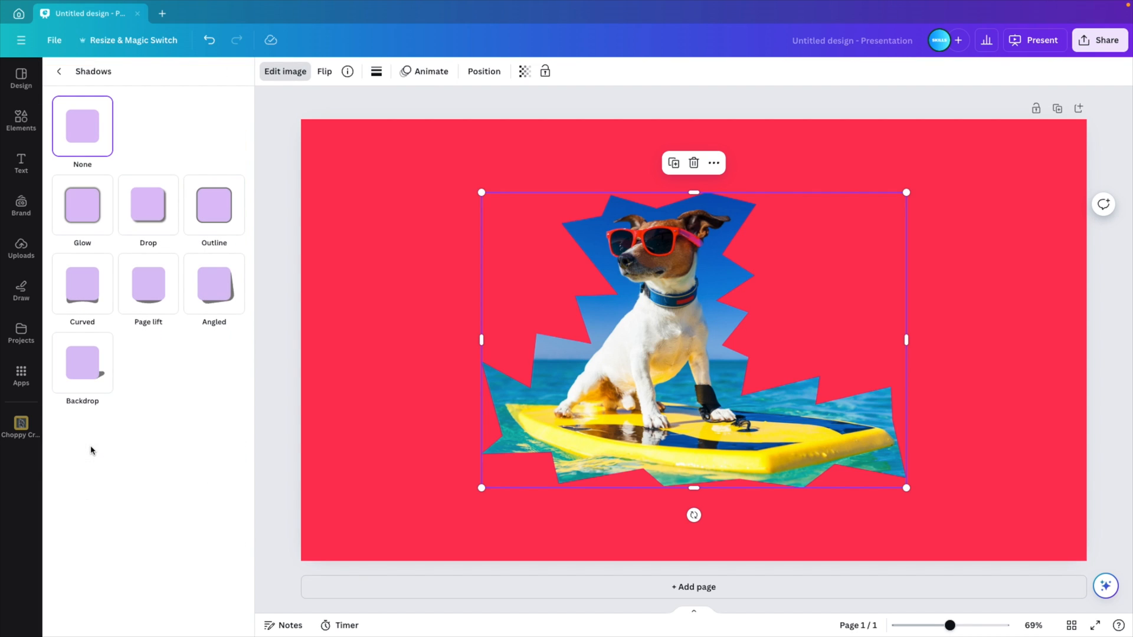
pyautogui.click(213, 205)
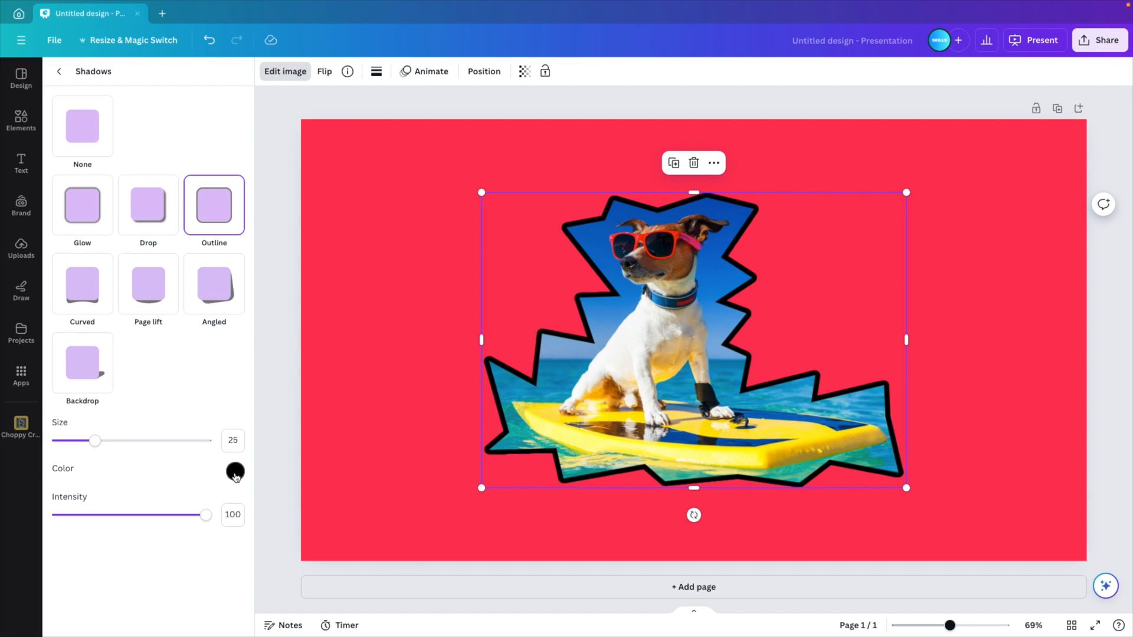
pyautogui.click(235, 471)
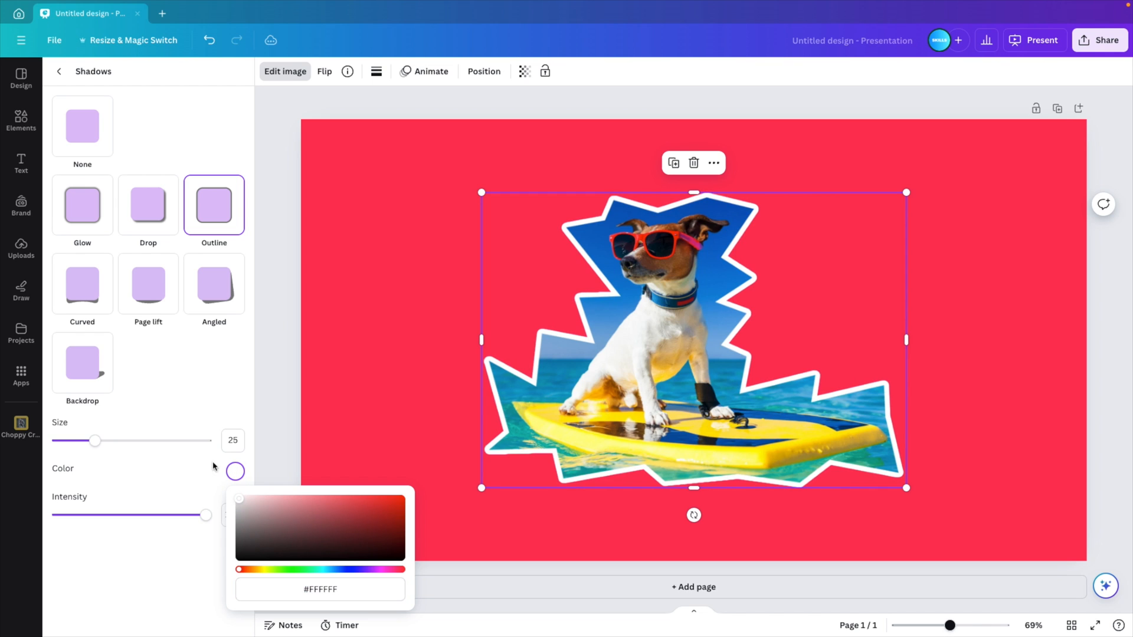
pyautogui.moveTo(97, 440); pyautogui.dragTo(147, 441)
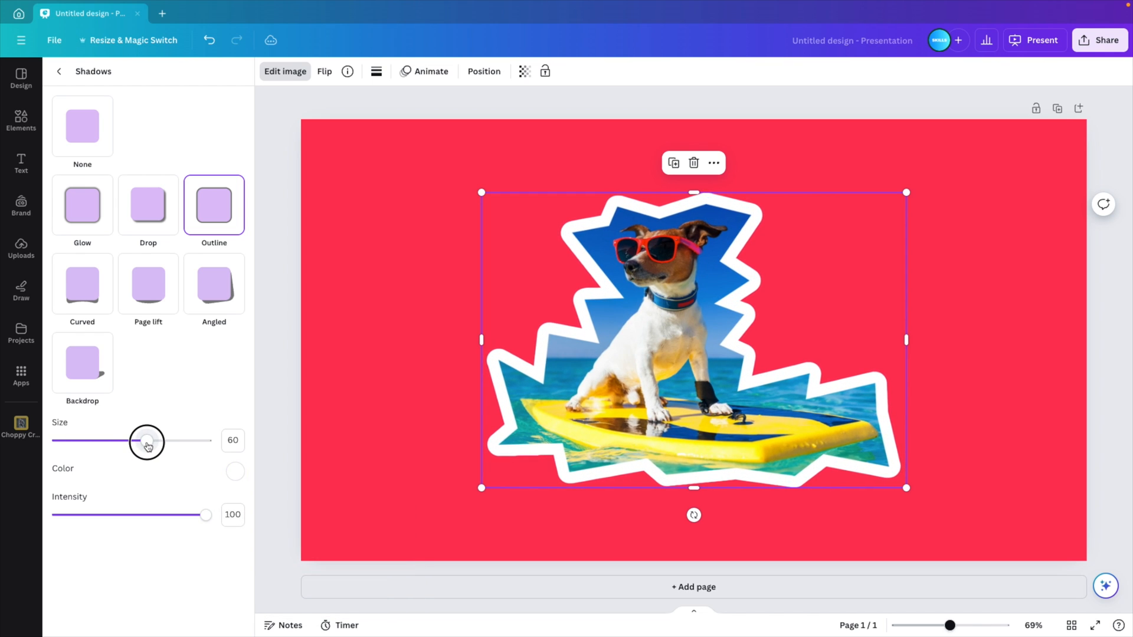
pyautogui.moveTo(147, 441); pyautogui.dragTo(138, 441)
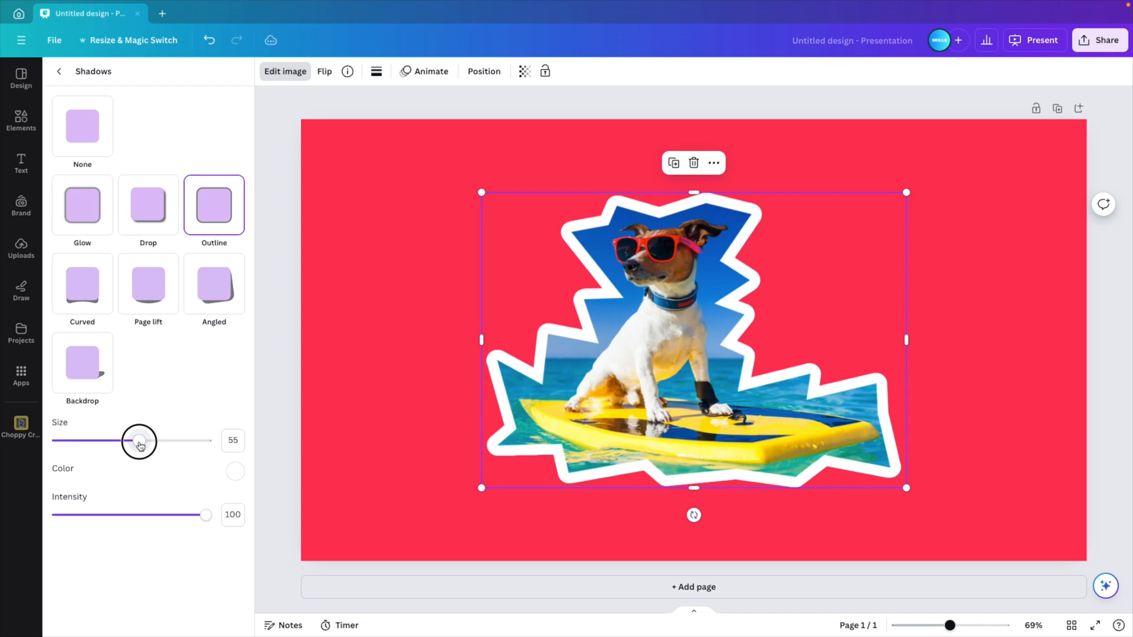